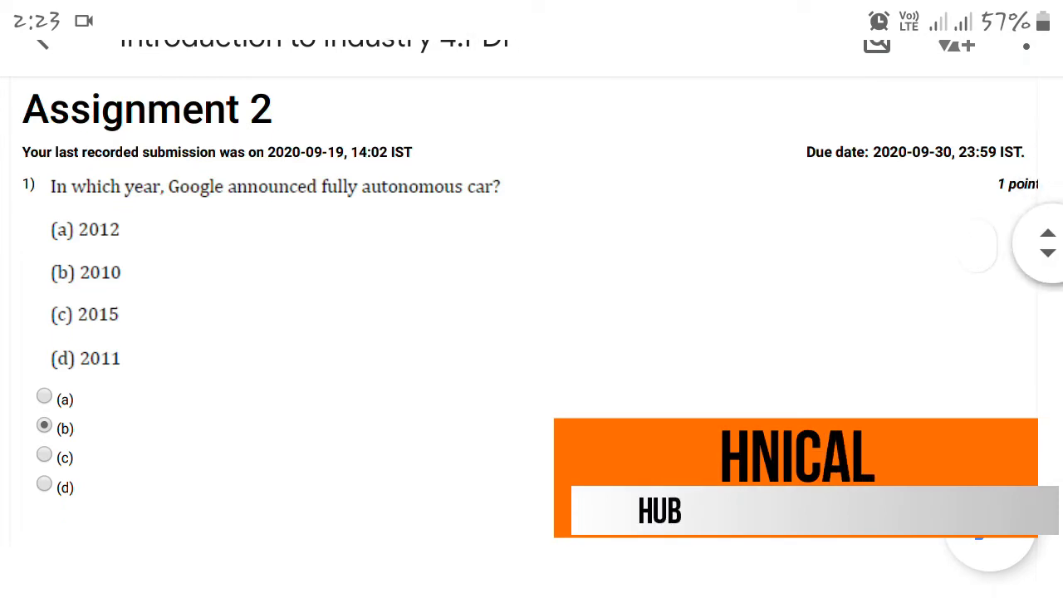
pyautogui.scroll(-3)
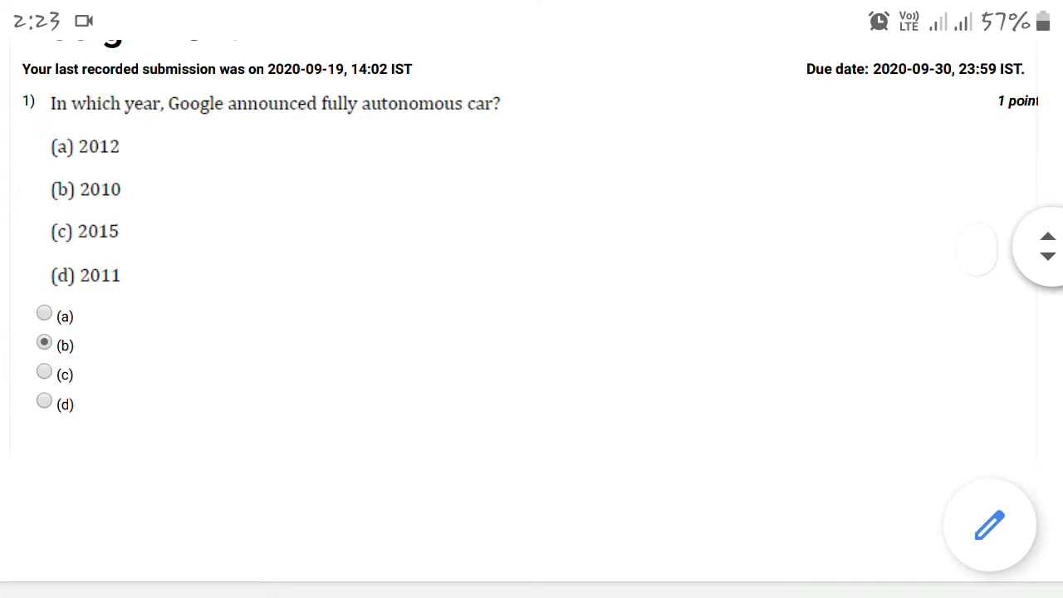
pyautogui.scroll(3)
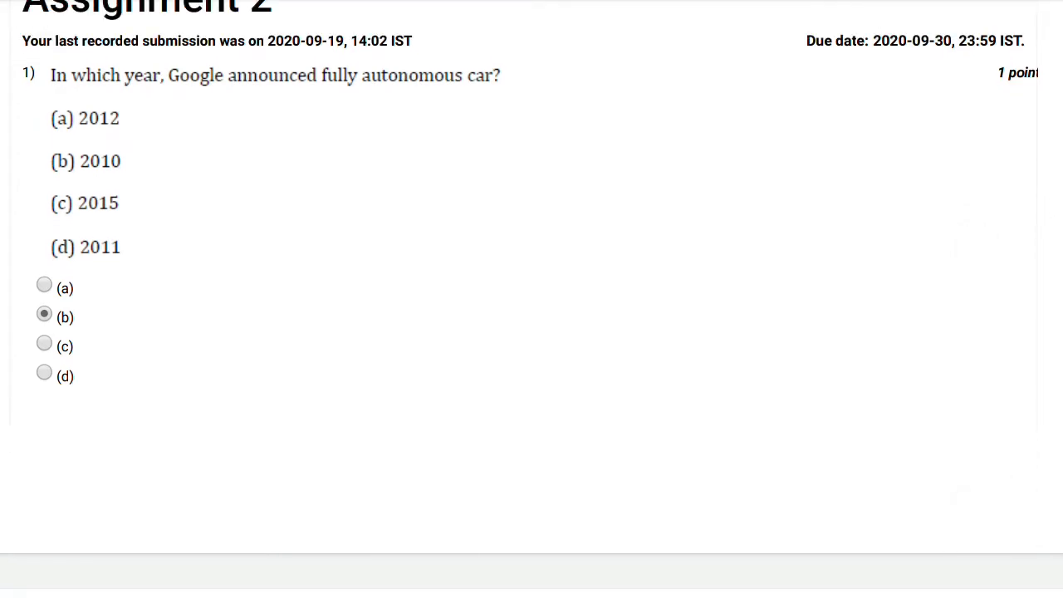
pyautogui.scroll(-3)
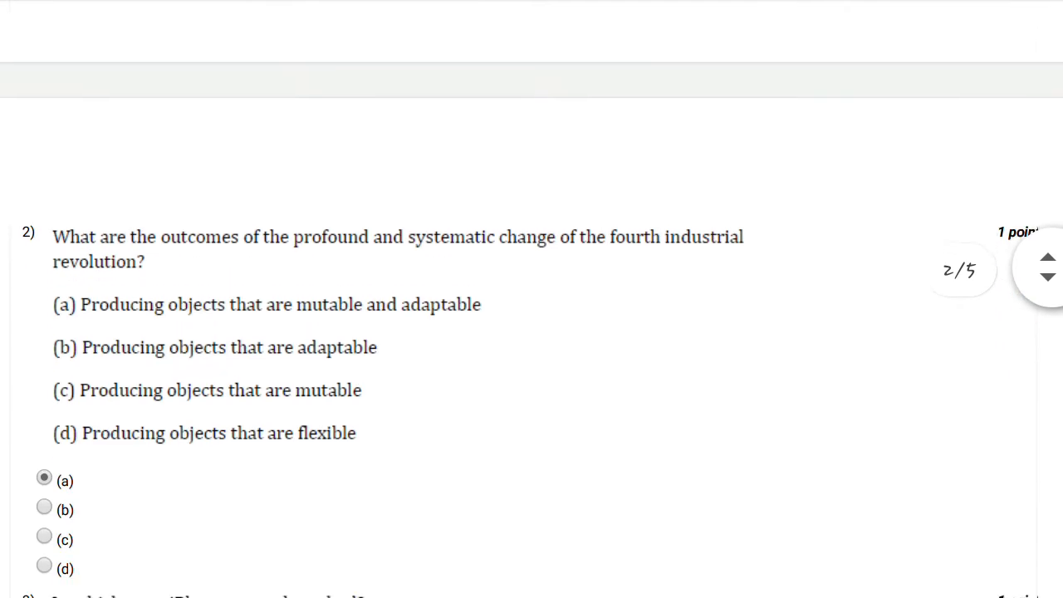
pyautogui.scroll(-3)
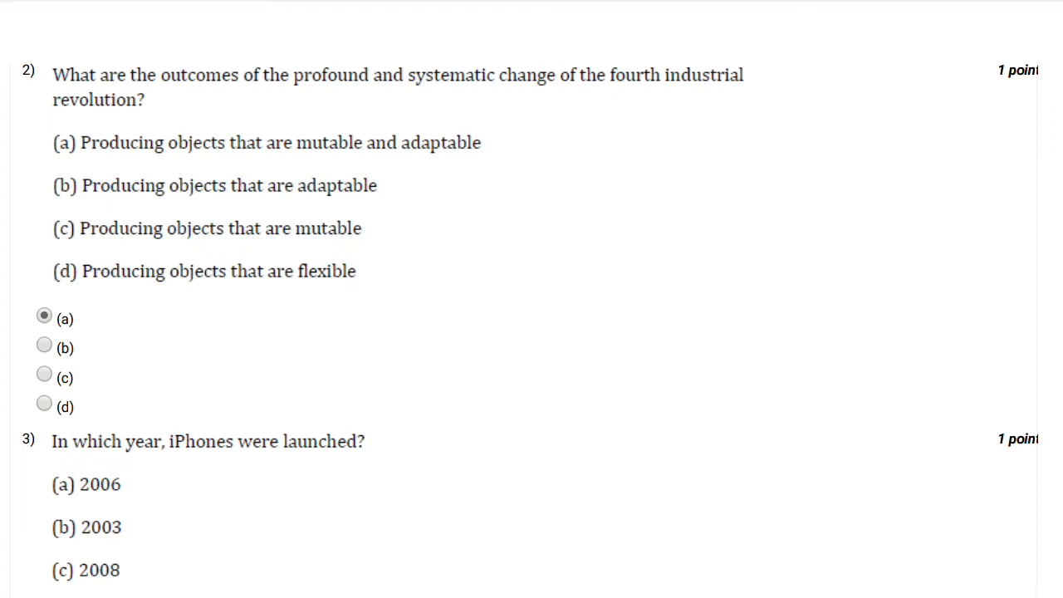
pyautogui.scroll(-3)
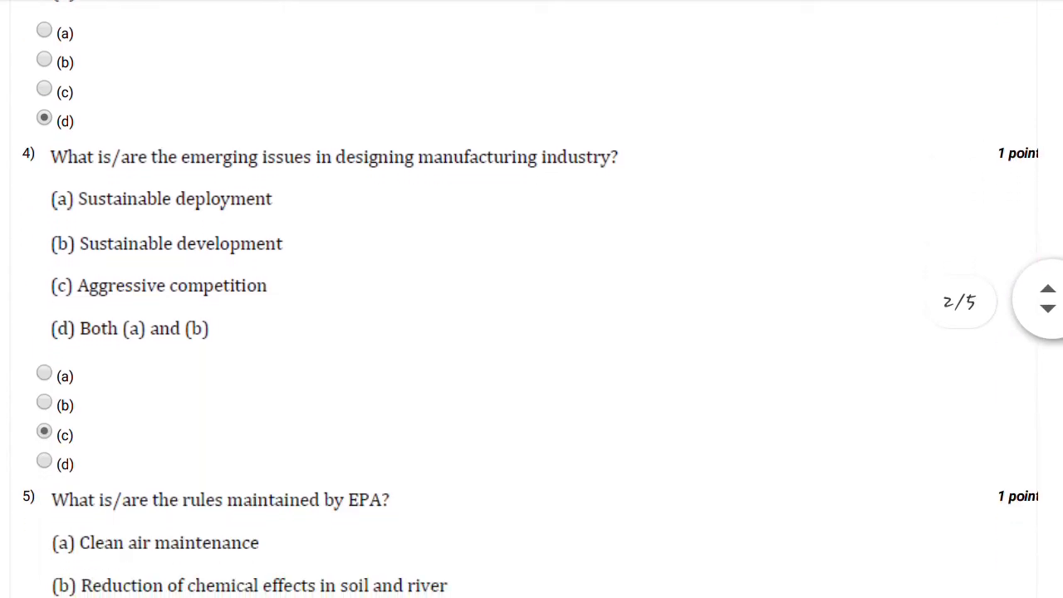
pyautogui.scroll(-3)
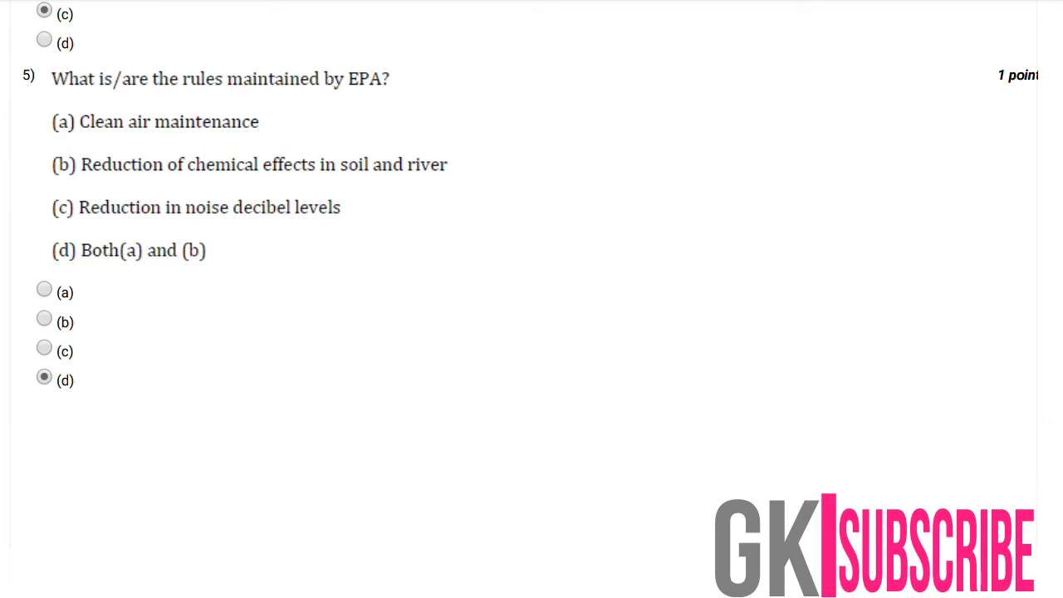
pyautogui.scroll(-3)
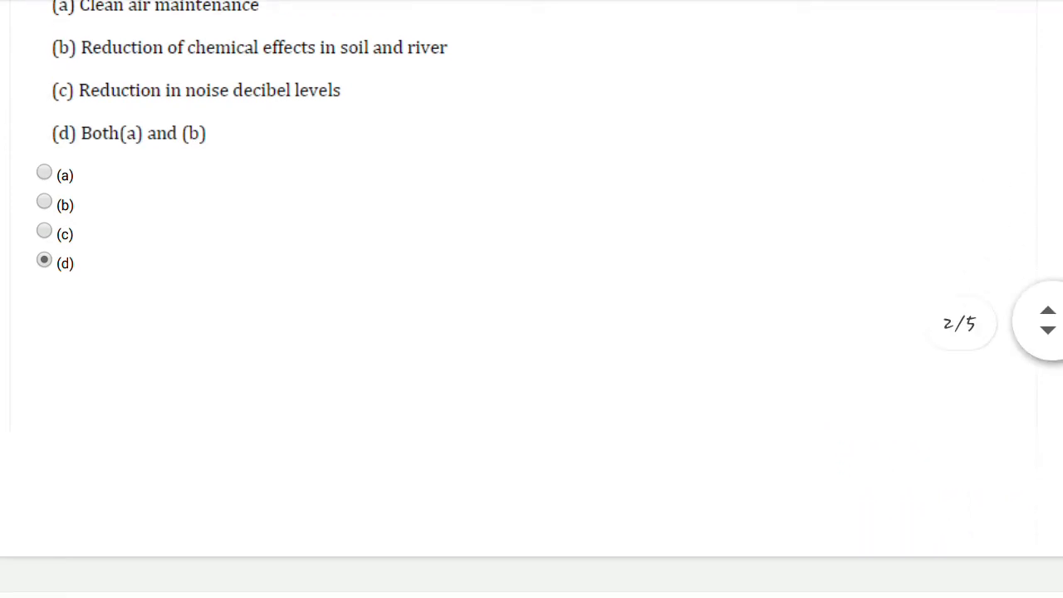
pyautogui.scroll(-3)
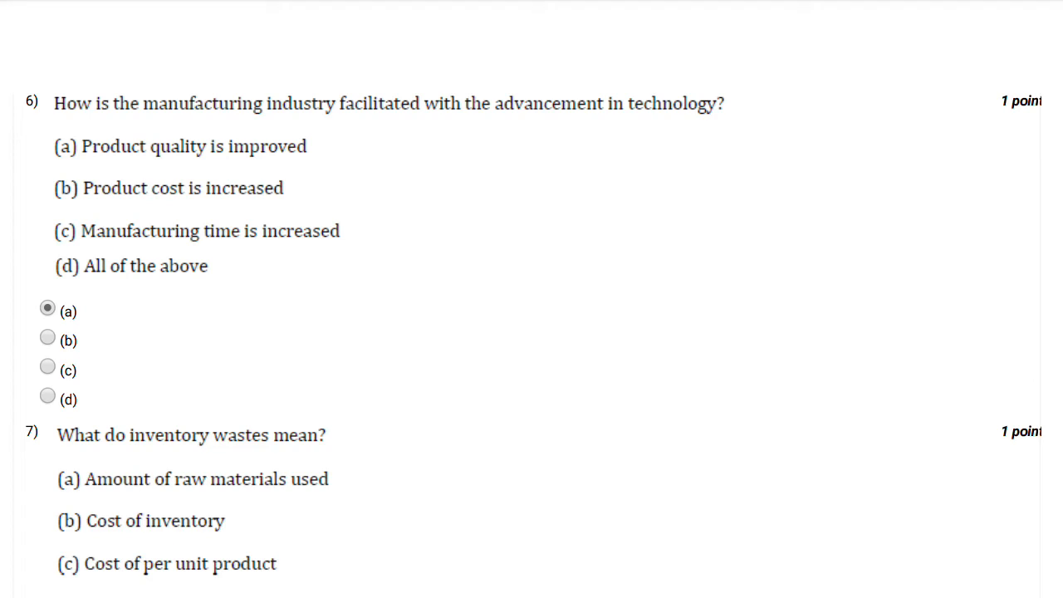
pyautogui.scroll(-3)
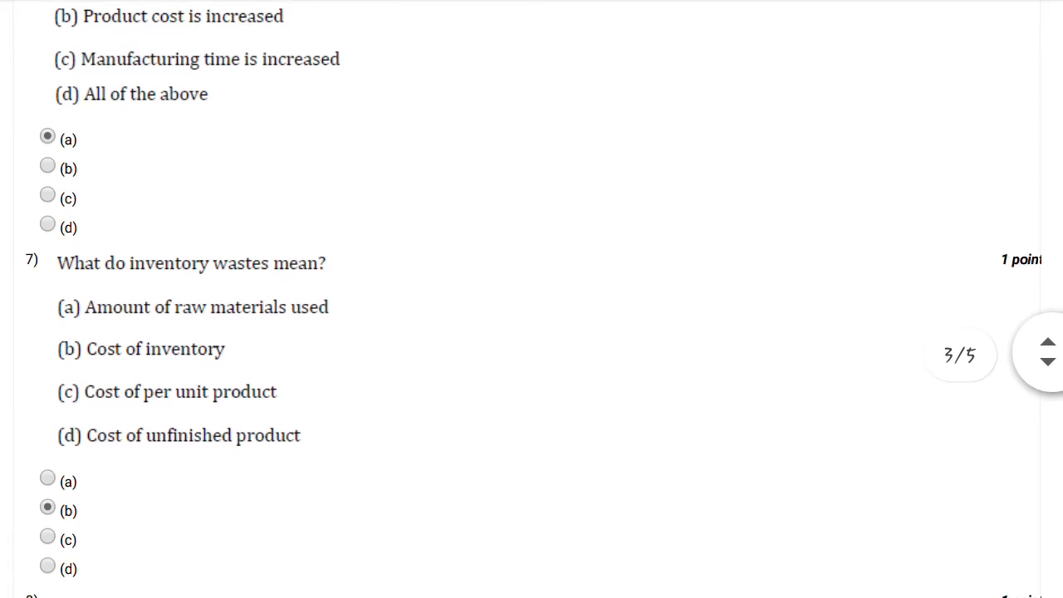
pyautogui.scroll(-3)
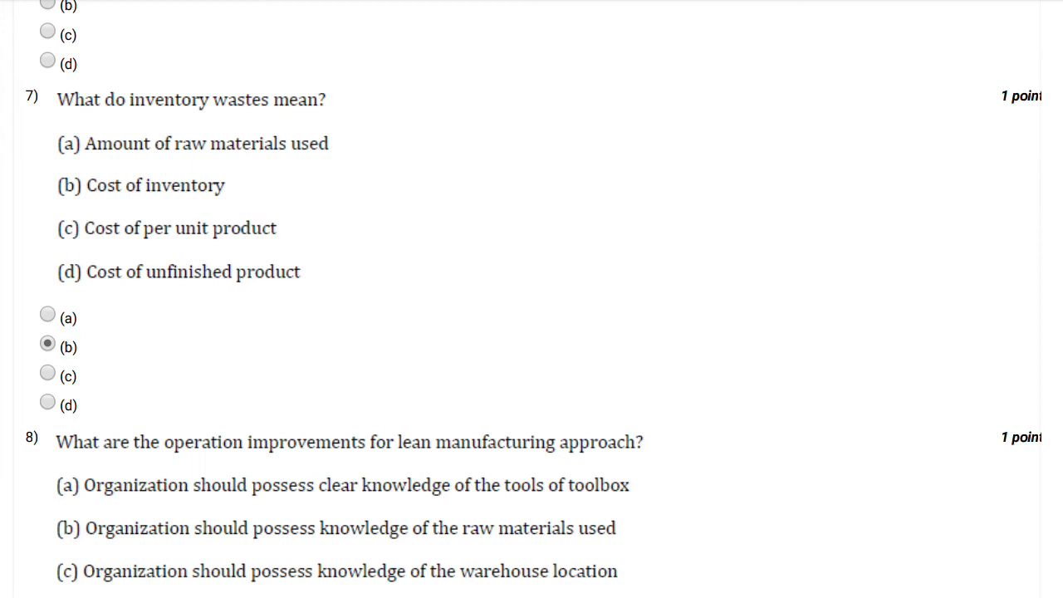
pyautogui.scroll(-3)
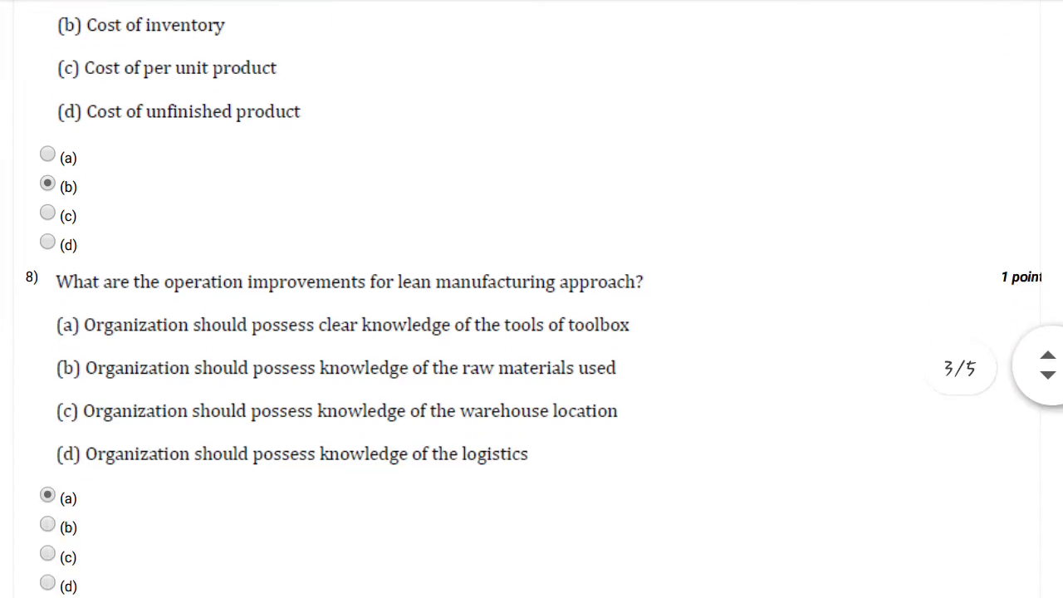
pyautogui.scroll(-3)
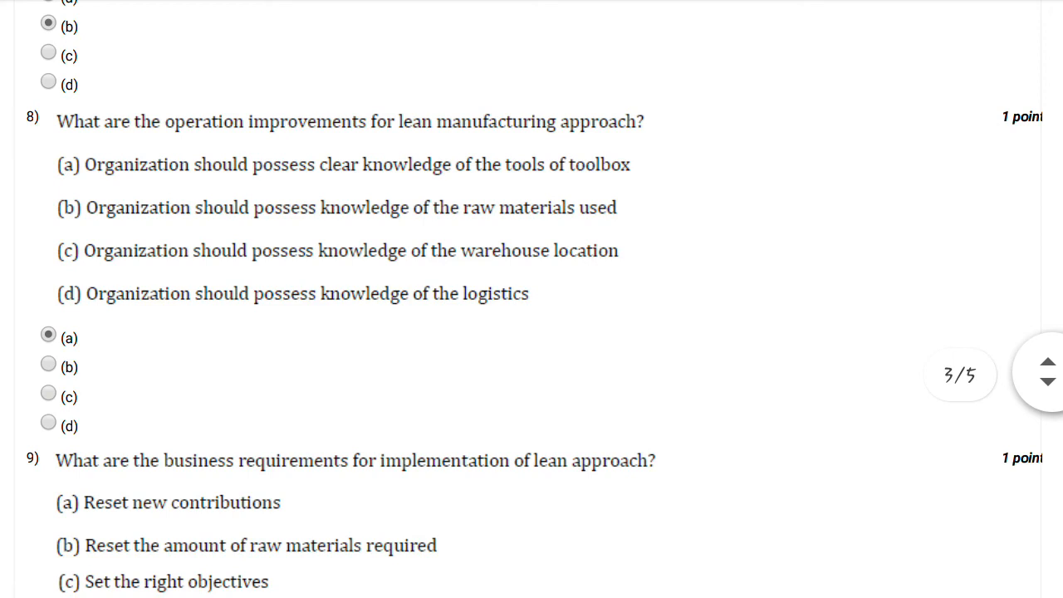
pyautogui.scroll(-3)
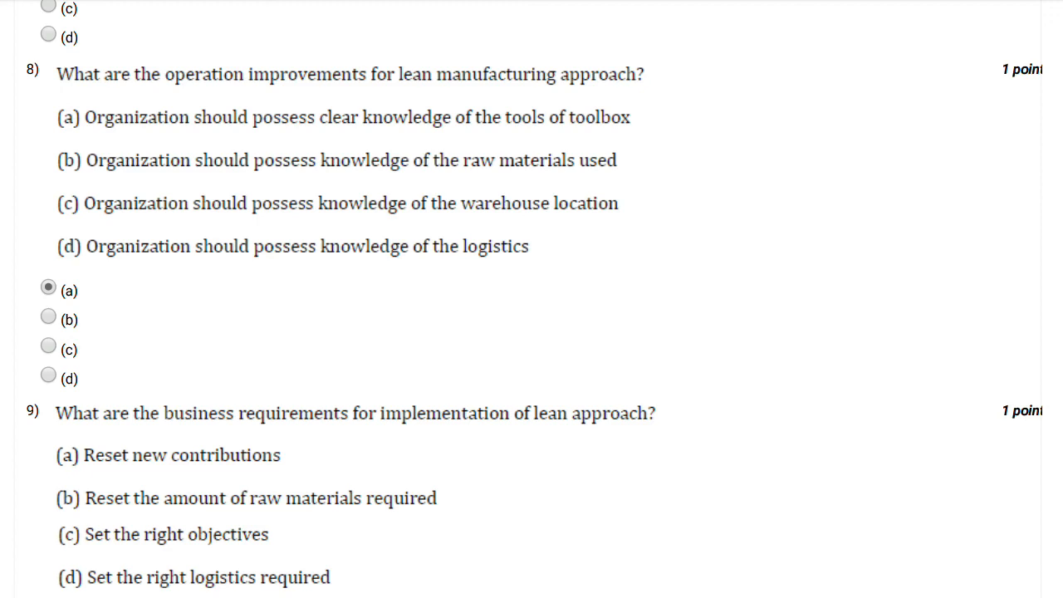
pyautogui.scroll(-3)
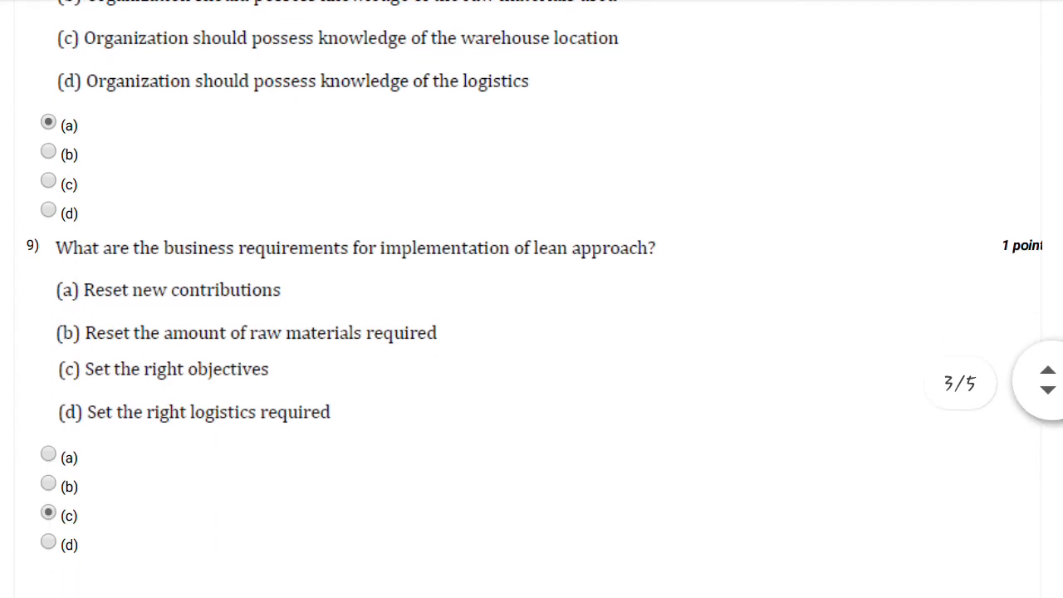
pyautogui.scroll(-3)
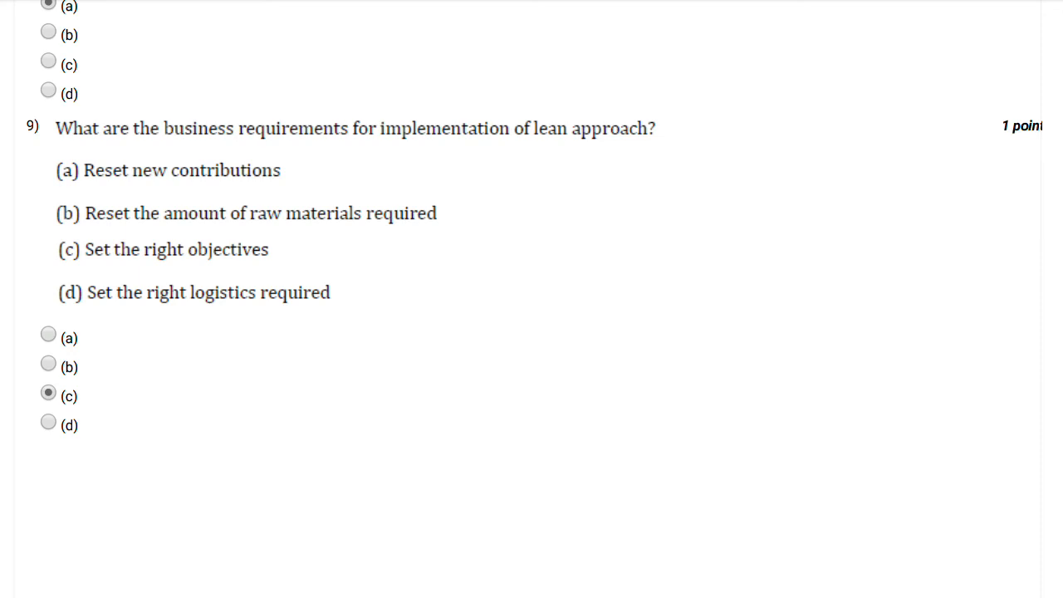
pyautogui.scroll(-3)
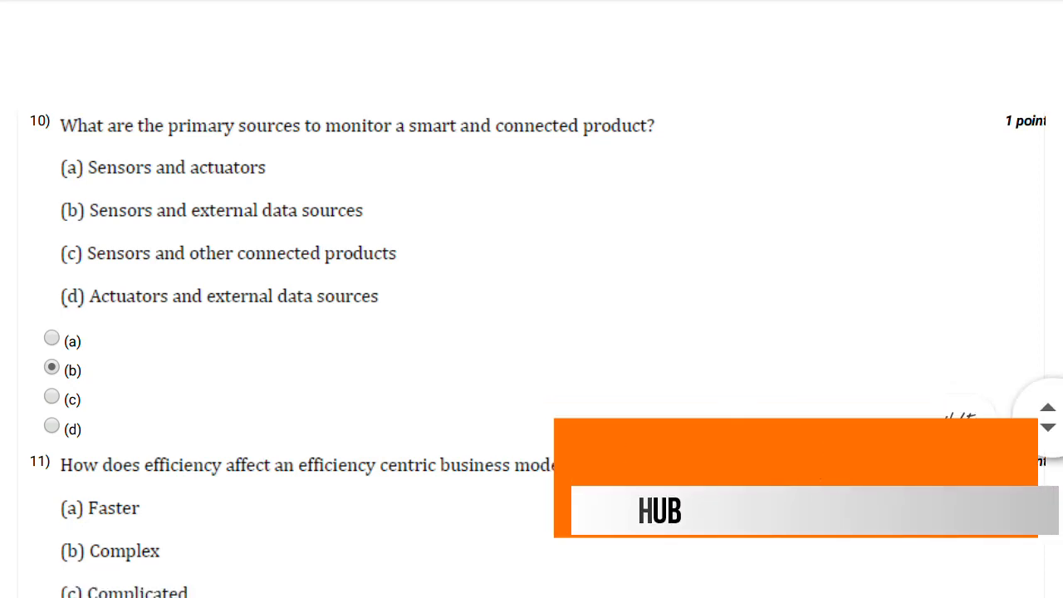
pyautogui.scroll(-3)
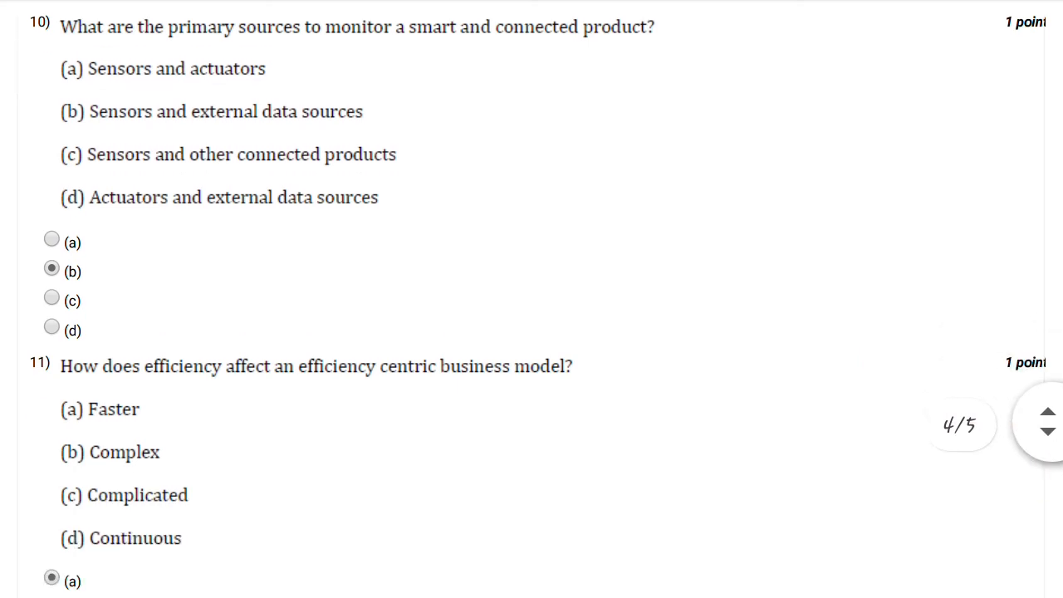
pyautogui.scroll(-3)
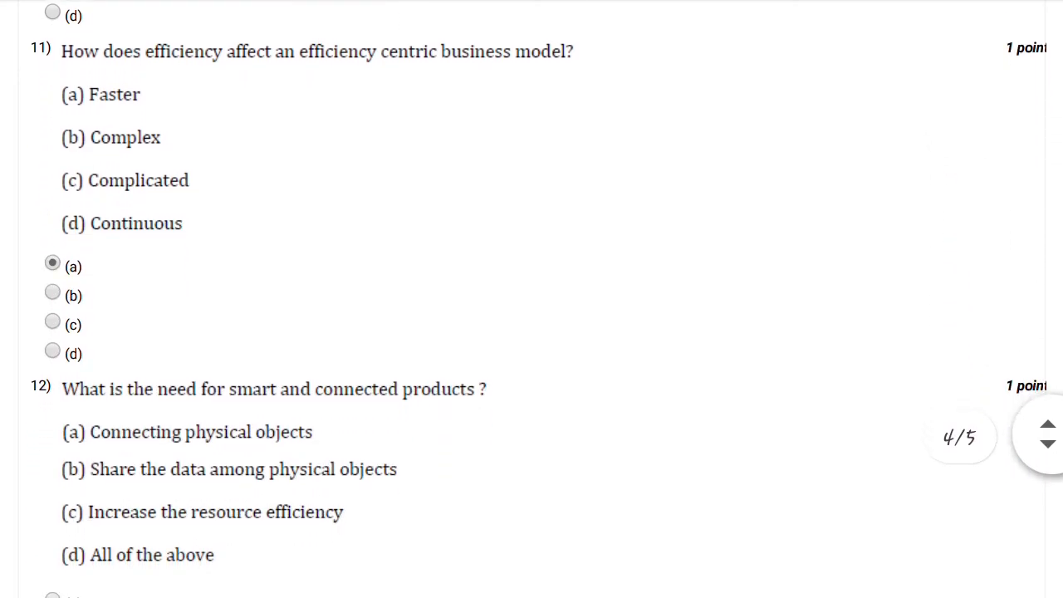
pyautogui.scroll(-3)
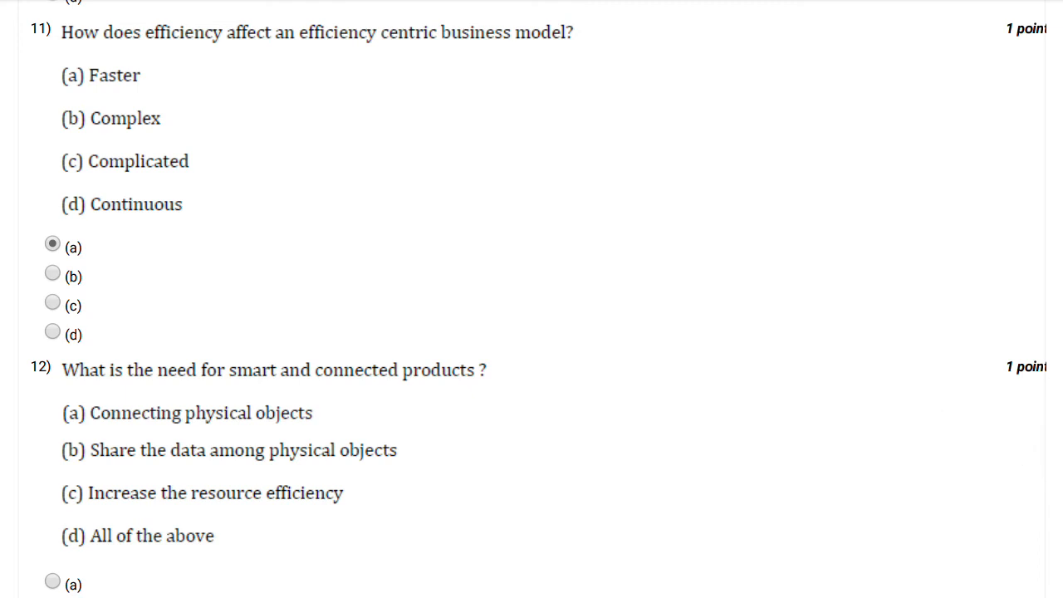
pyautogui.scroll(-3)
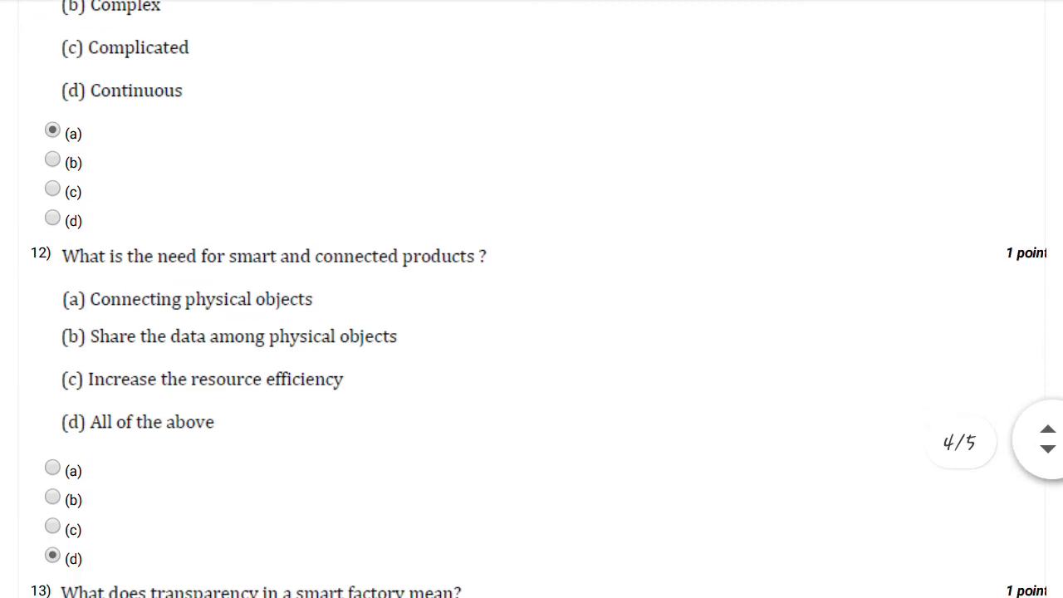
pyautogui.scroll(-3)
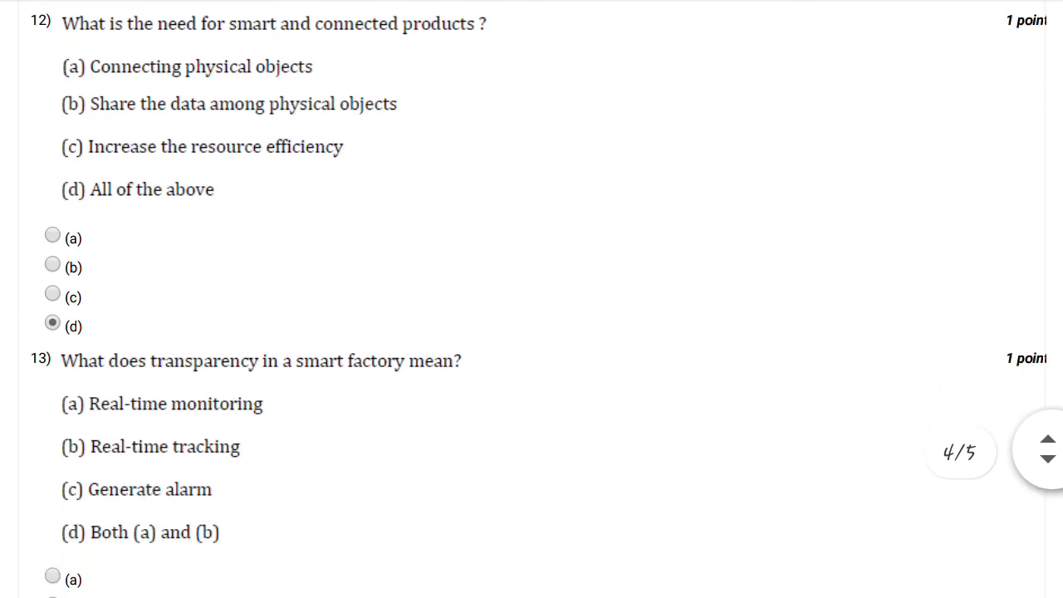
pyautogui.scroll(-3)
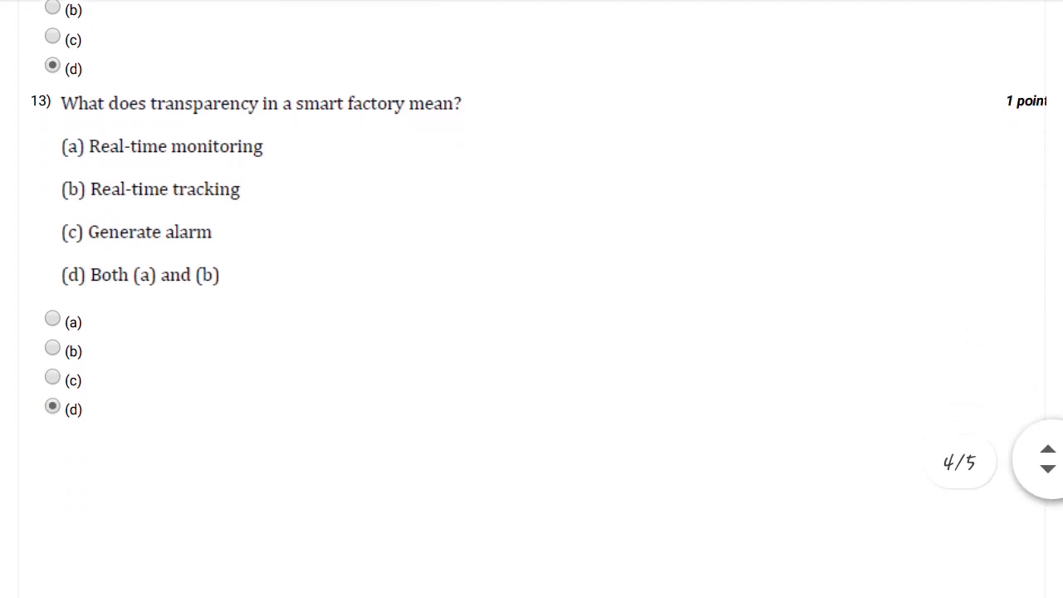
pyautogui.scroll(3)
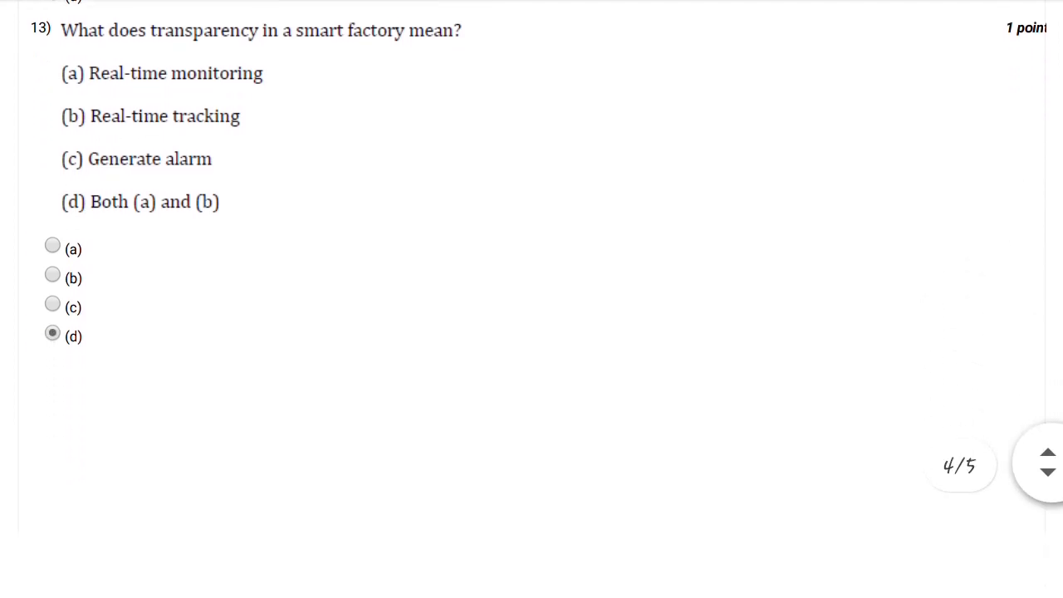
pyautogui.scroll(-3)
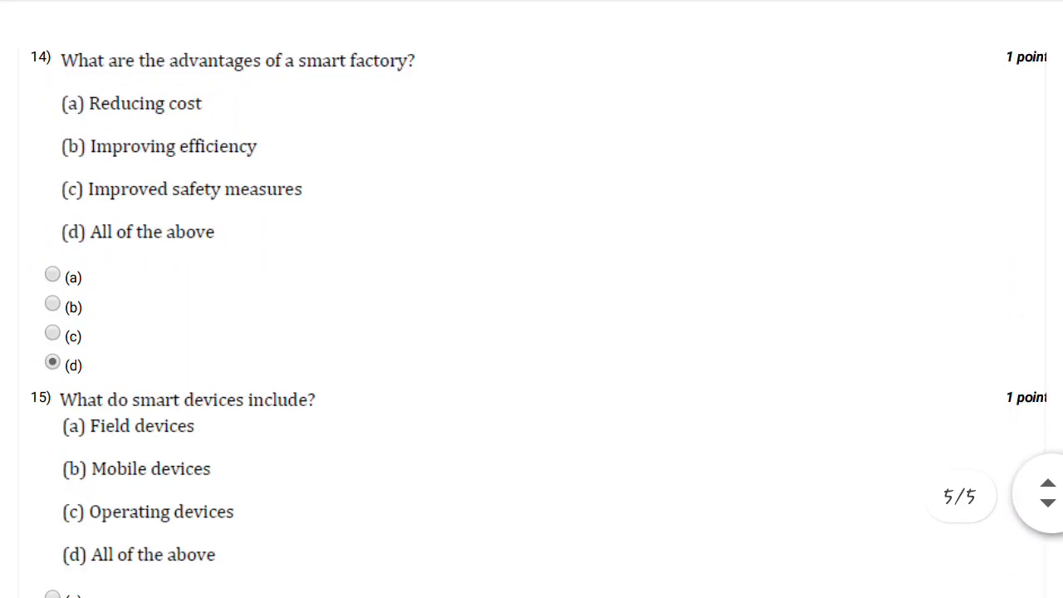
pyautogui.scroll(-3)
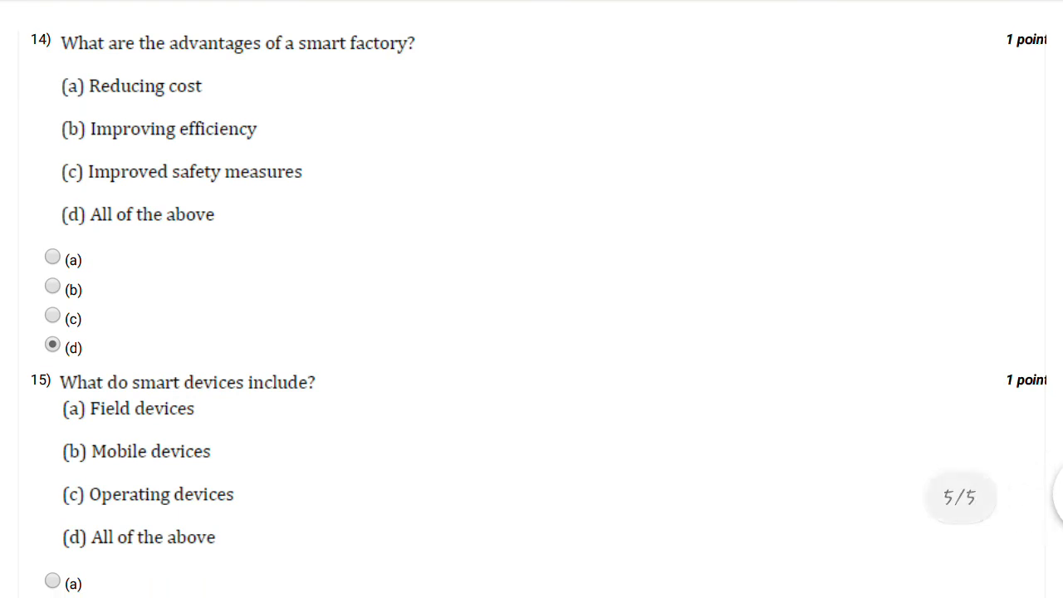
pyautogui.scroll(-3)
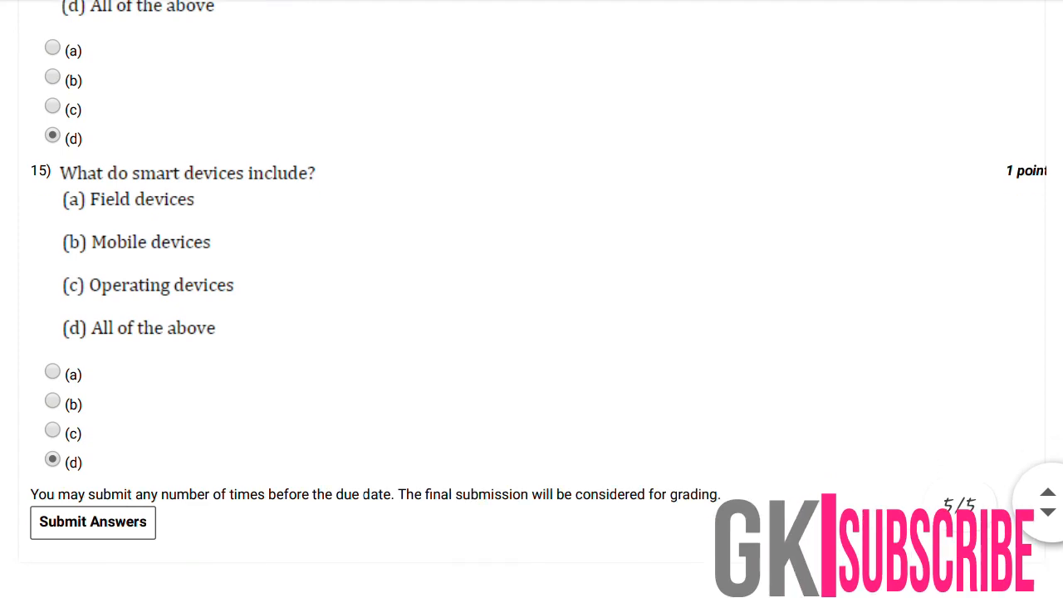
pyautogui.scroll(-3)
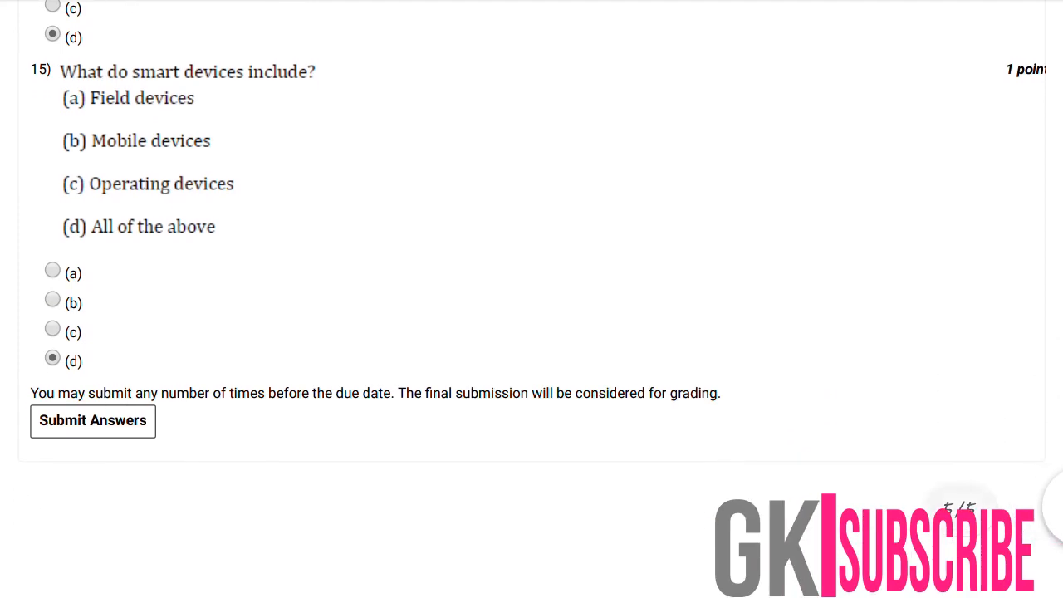
pyautogui.scroll(3)
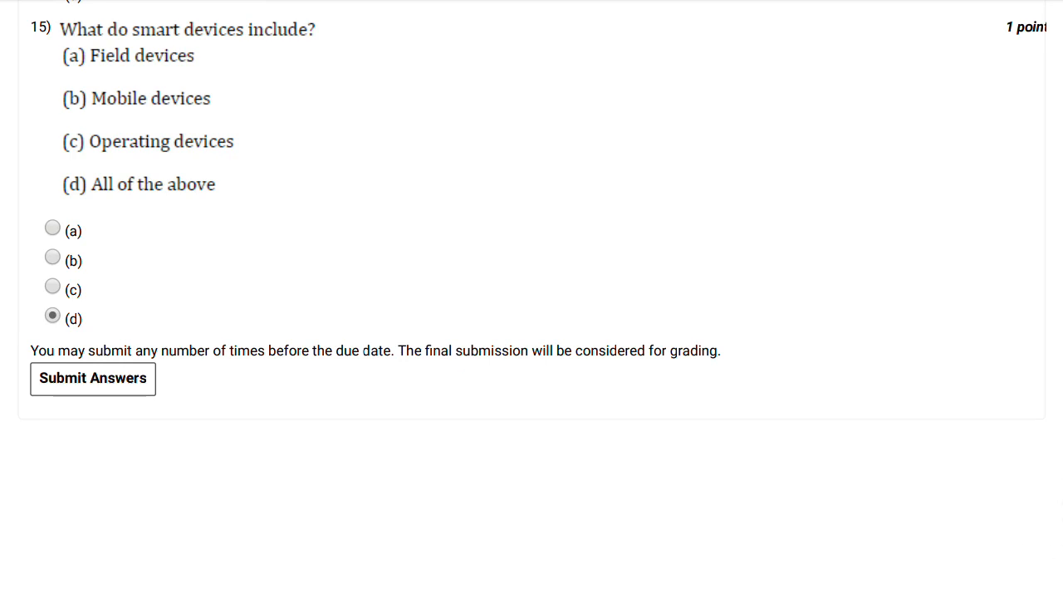
pyautogui.scroll(-3)
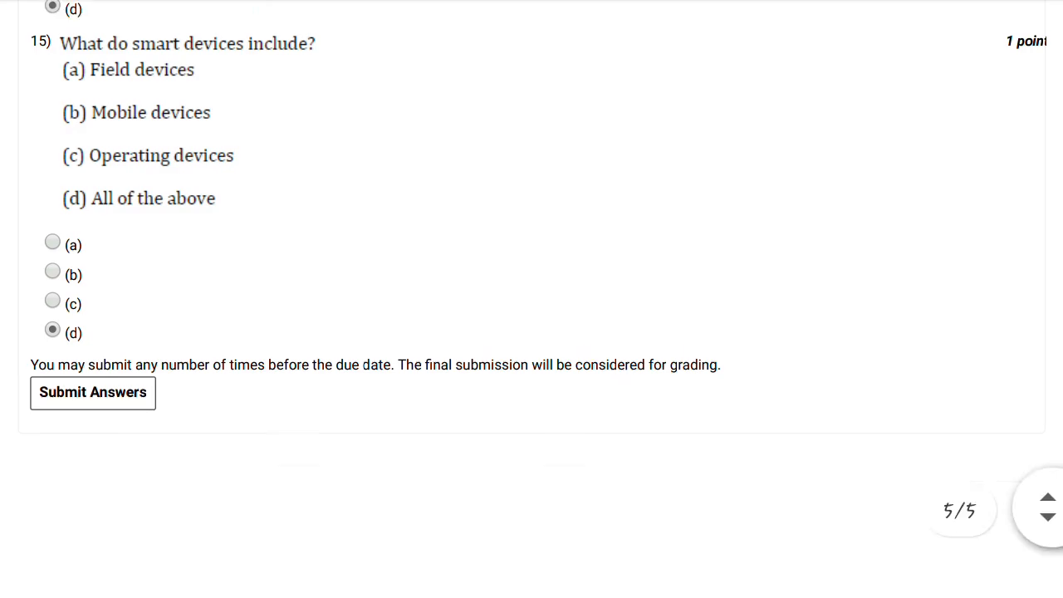